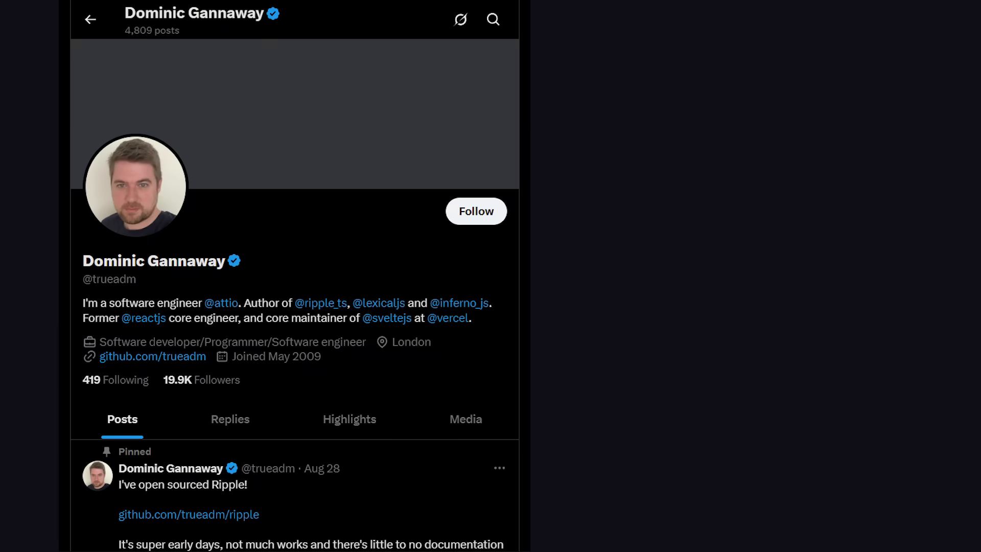
Add a <style> block styling .container as centred text in Arial, sans-serif, and import track from 'ripple'
{"action": "left_click", "coordinate": [187, 513]}
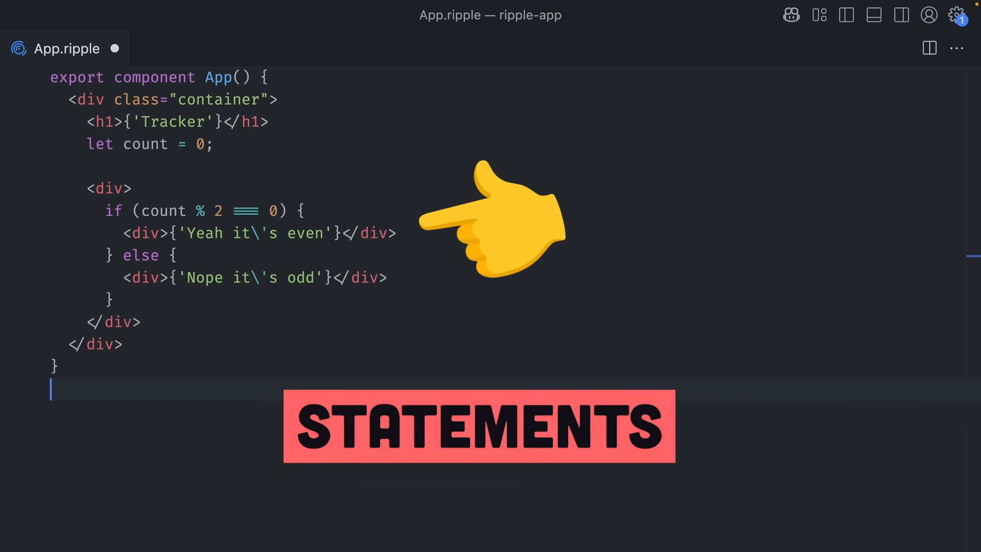
{"action": "type", "text": "<style>"}
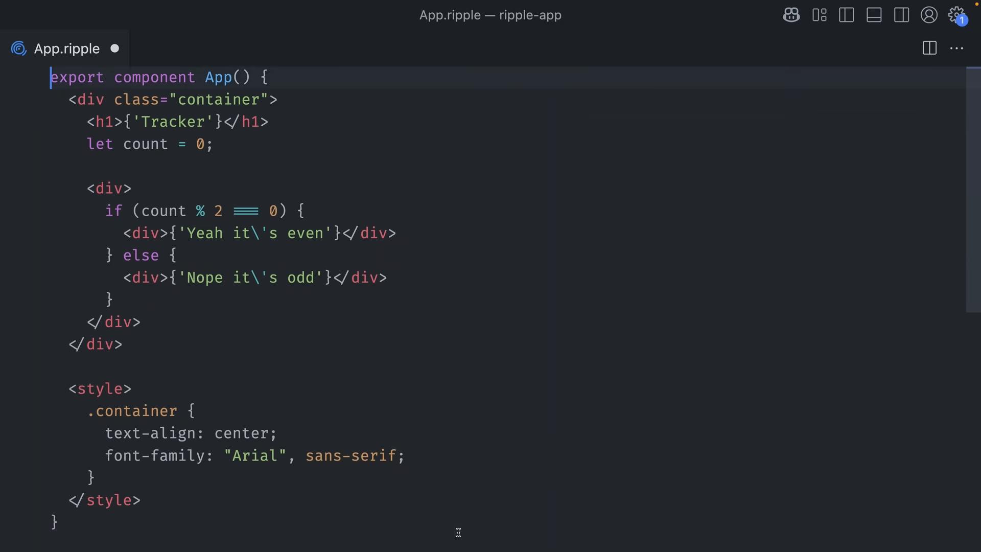
{"action": "type", "text": "import { track } from 'ripple'"}
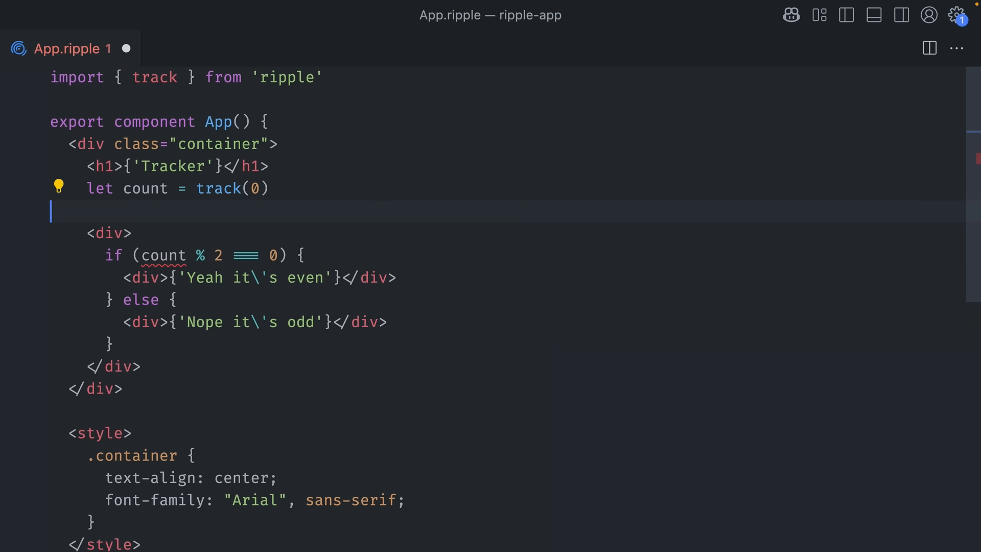
{"action": "left_click", "coordinate": [213, 255]}
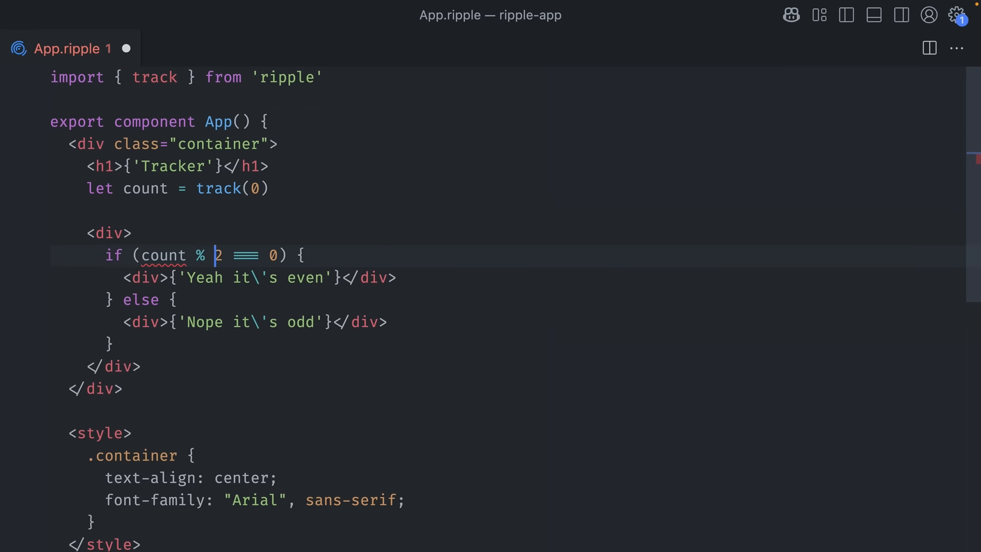
{"action": "type", "text": "@"}
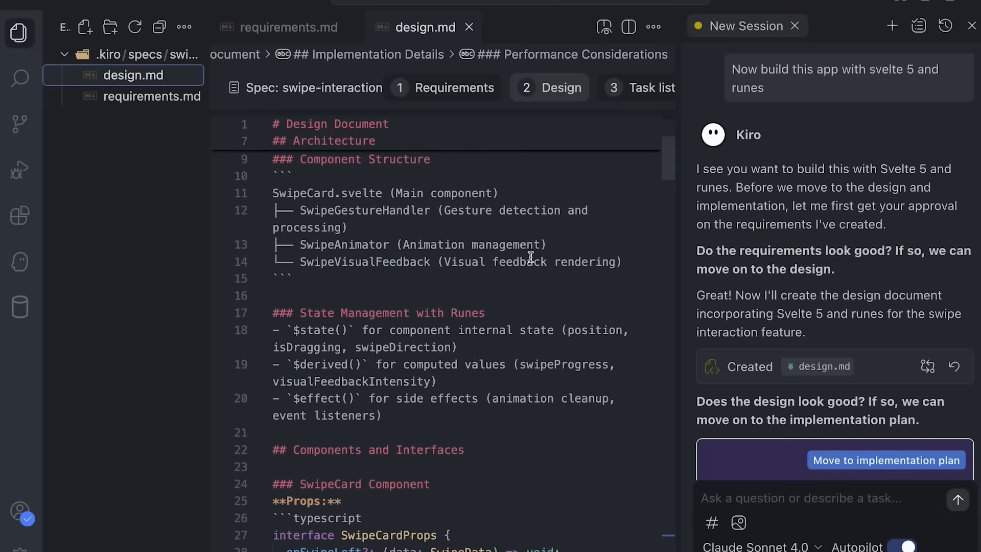
Review the swipe spec's tasks.md, open the Documentation Sync hook, and show the Explorer
{"action": "scroll", "scroll_direction": "down", "scroll_amount": 3}
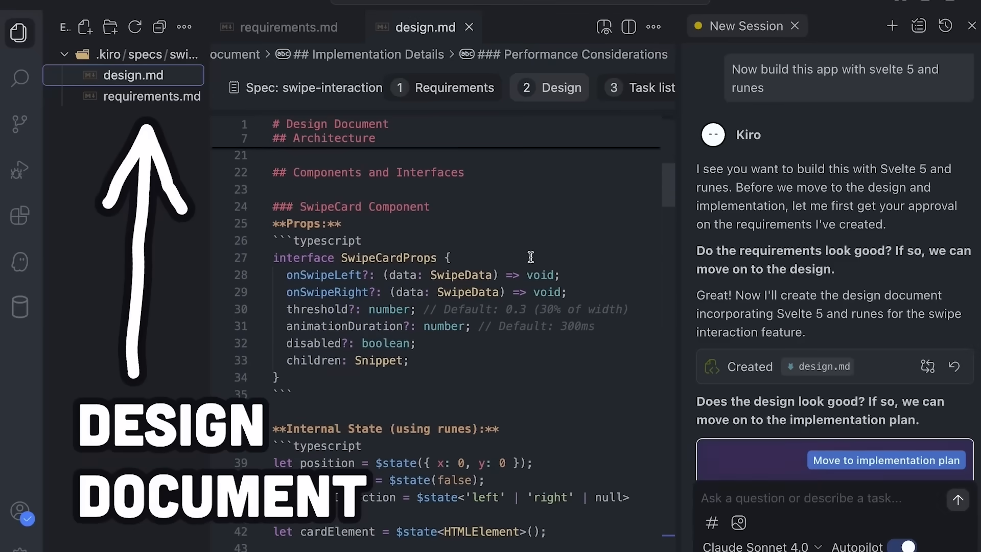
{"action": "mouse_move", "coordinate": [461, 251]}
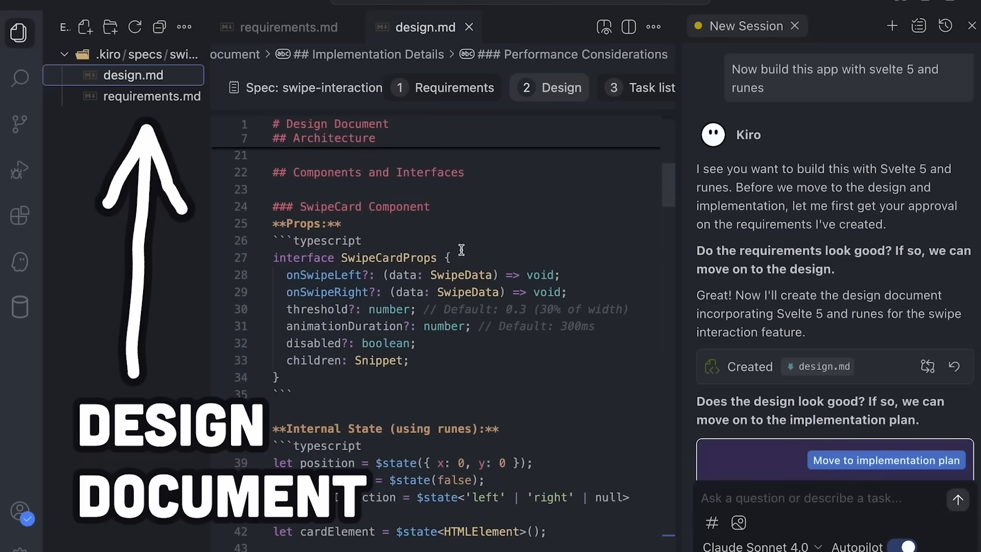
{"action": "left_click", "coordinate": [886, 460]}
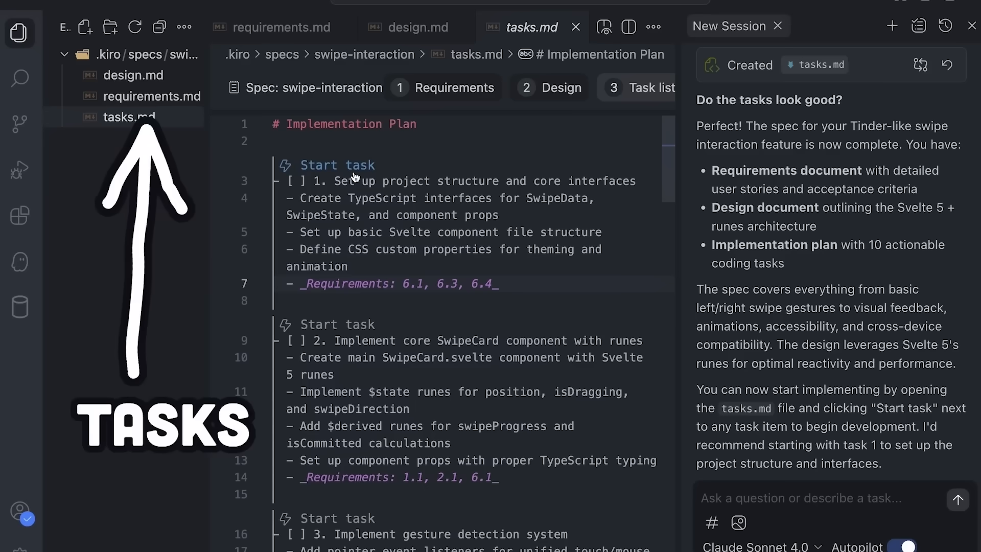
{"action": "left_click", "coordinate": [338, 164]}
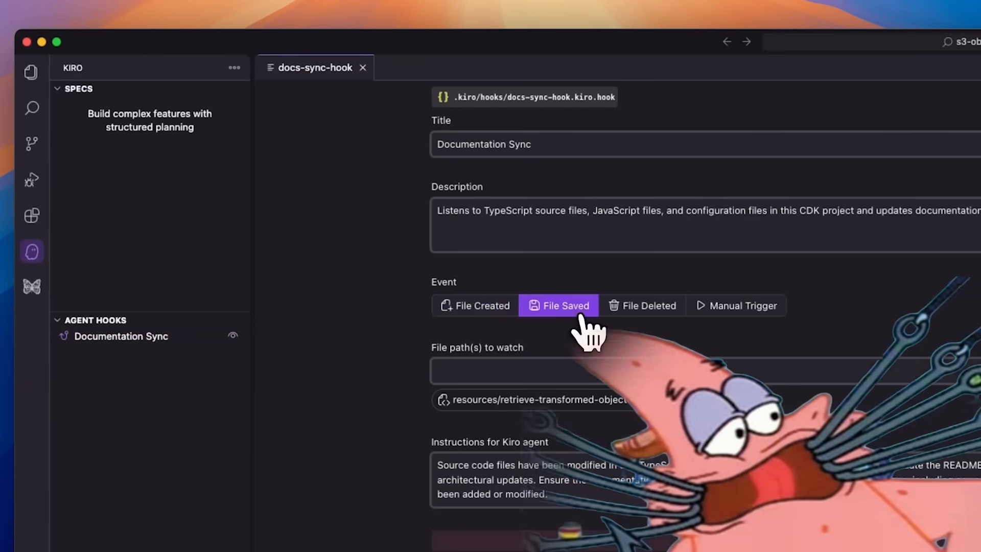
{"action": "left_click", "coordinate": [30, 72]}
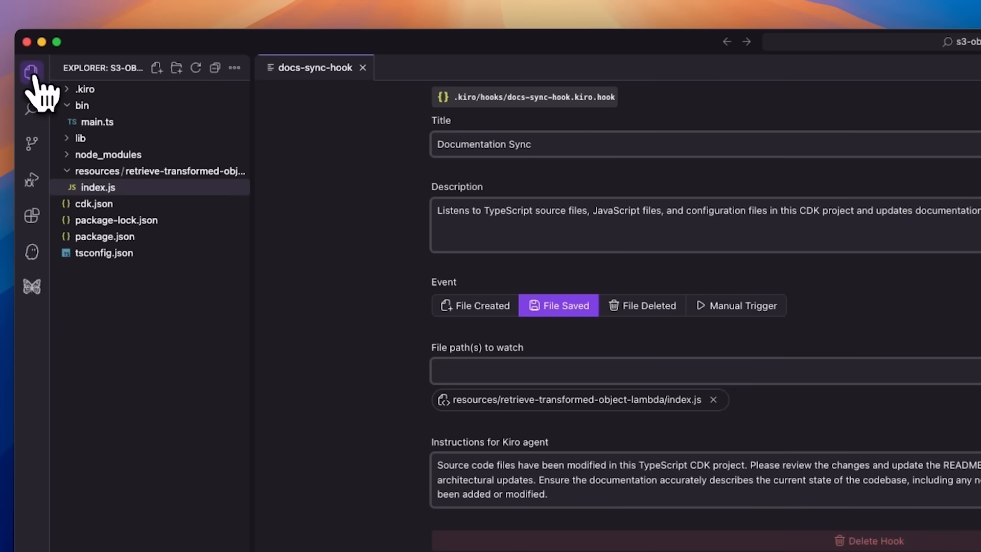